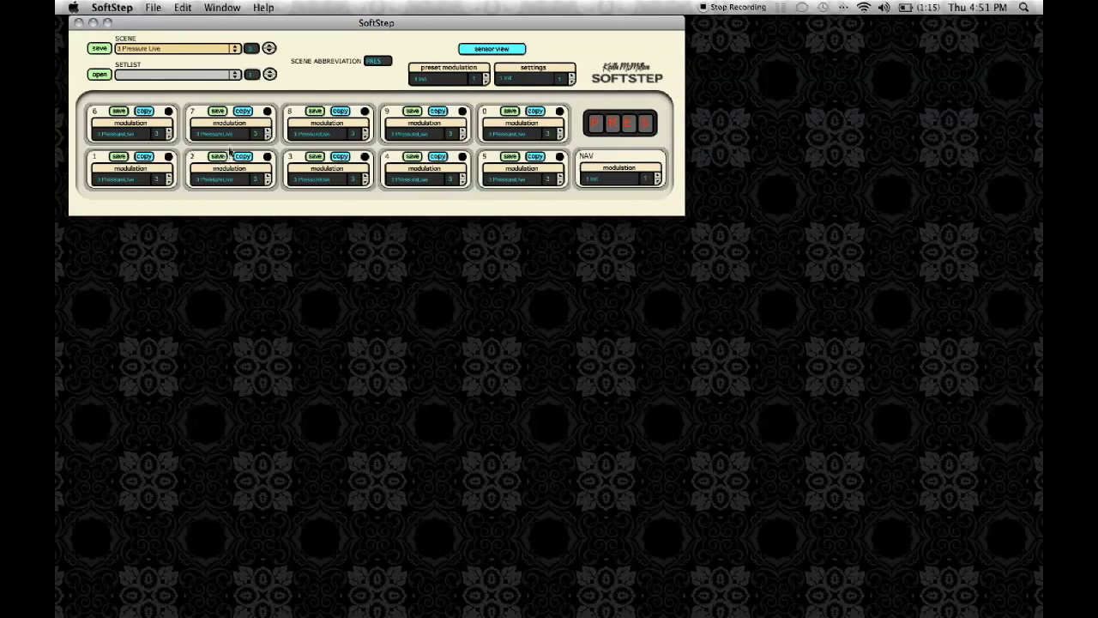
{"action": "mouse_move", "coordinate": [622, 165]}
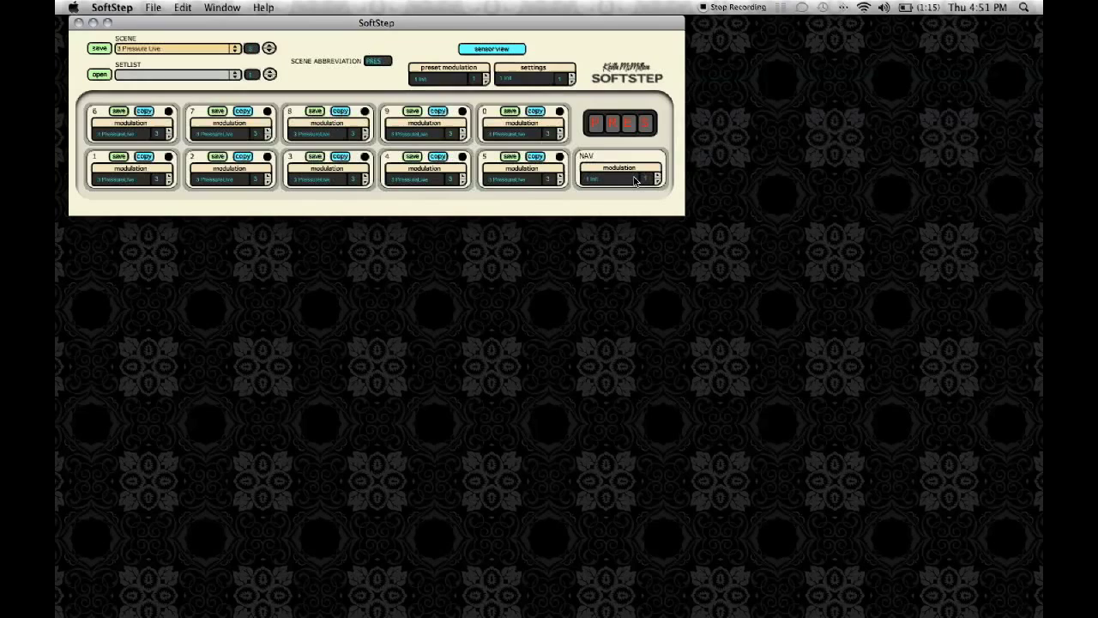
Step: Bring up the advanced key preset editor and the first row's source list
{"action": "left_click", "coordinate": [496, 48]}
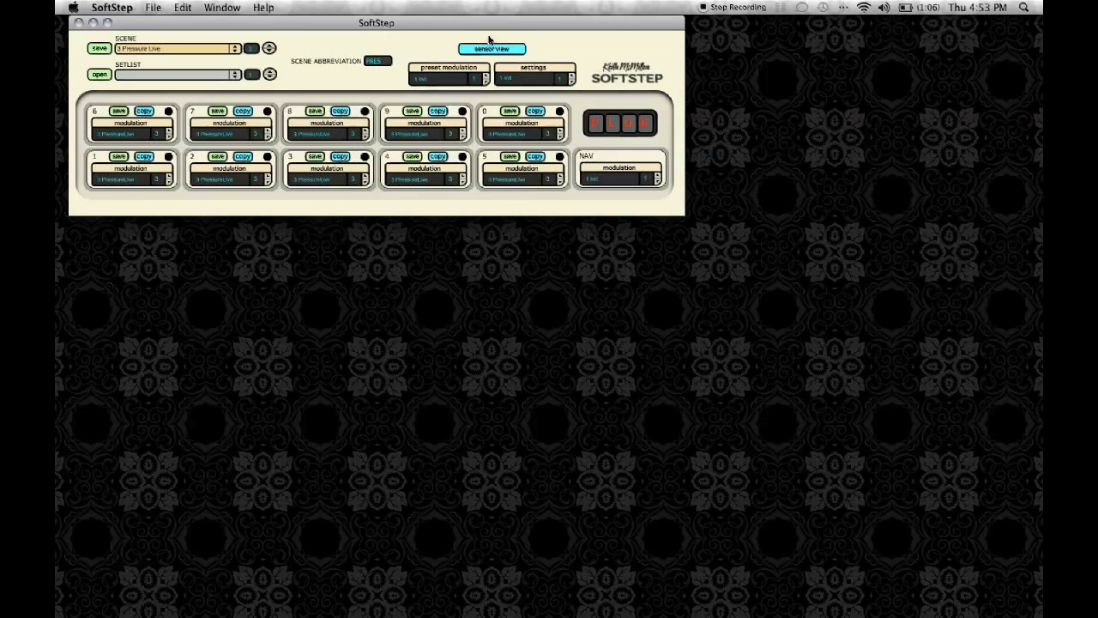
{"action": "left_click", "coordinate": [533, 69]}
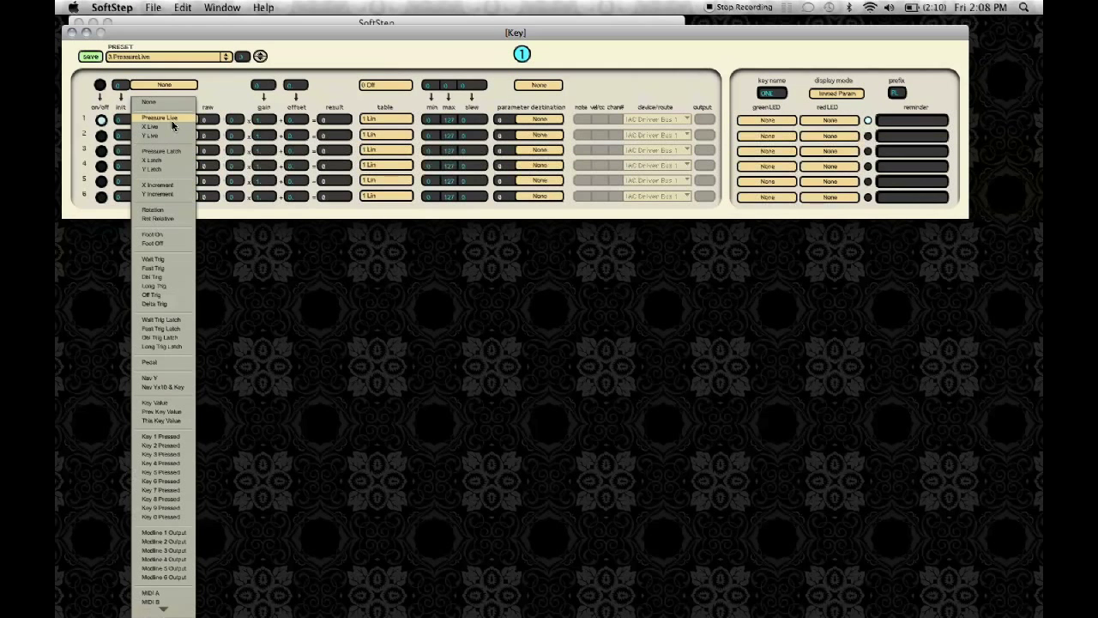
Step: Set the first row's source to Pressure Live
{"action": "left_click", "coordinate": [160, 117]}
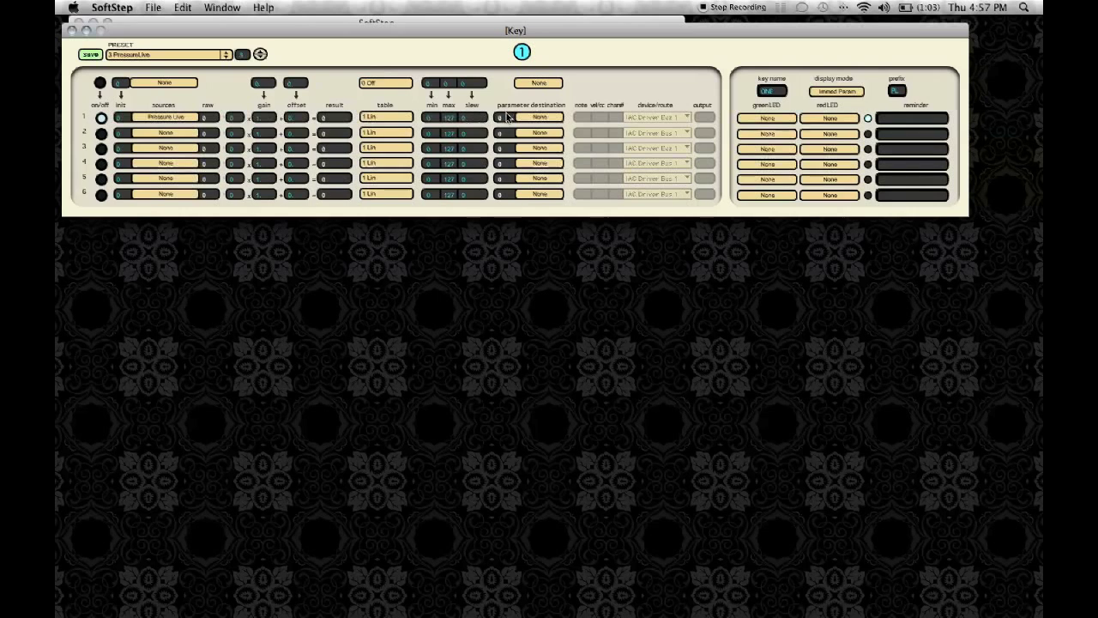
{"action": "mouse_move", "coordinate": [552, 117]}
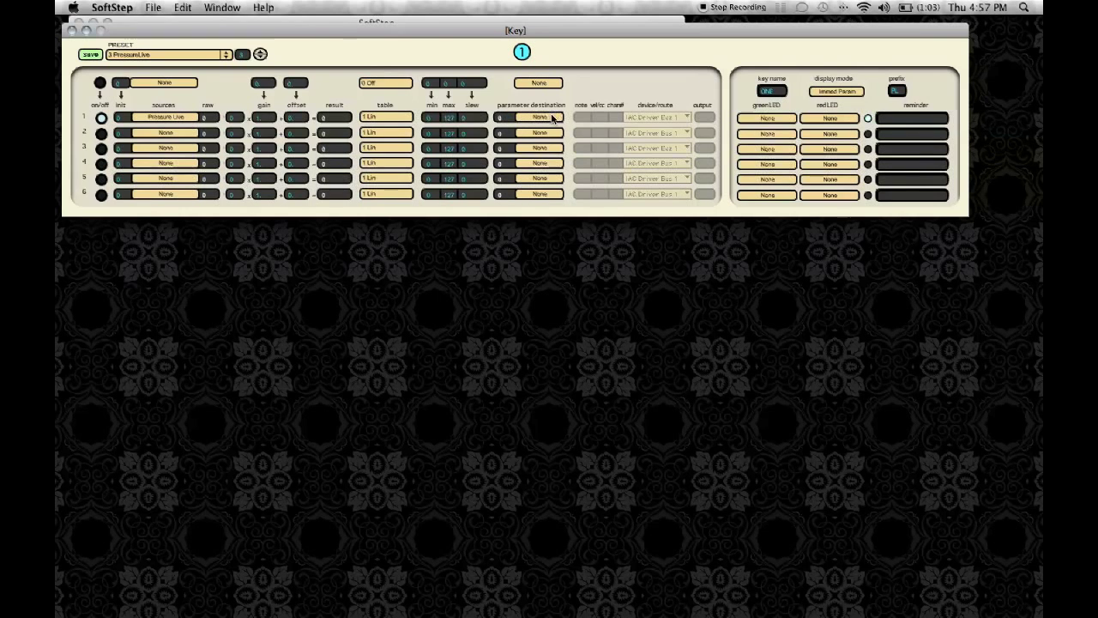
{"action": "mouse_move", "coordinate": [545, 127]}
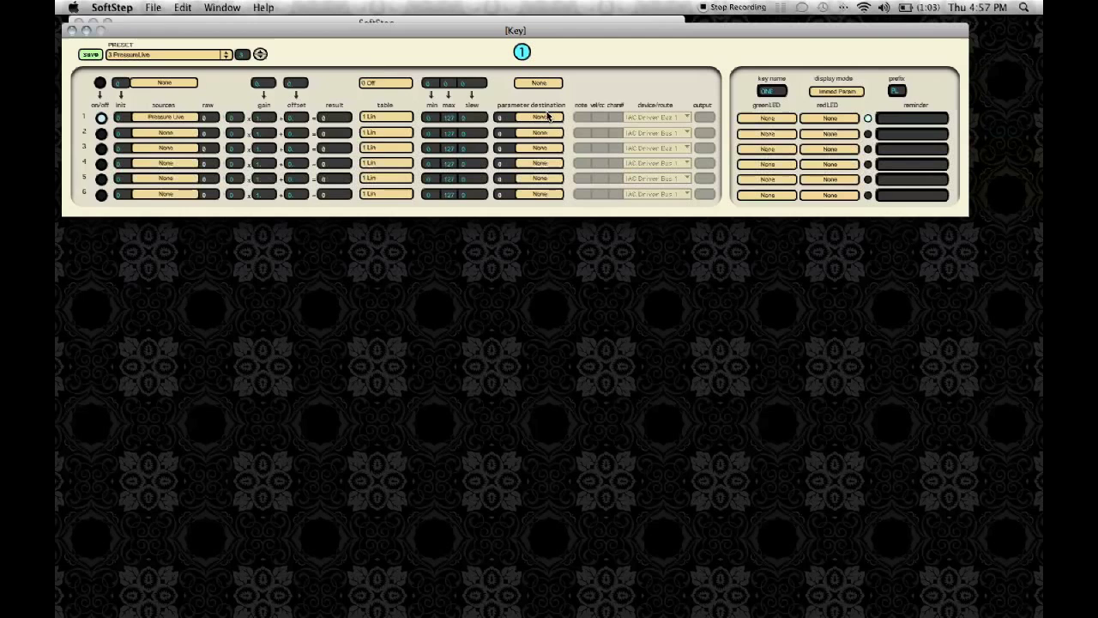
Step: Route row one's pressure to a MIDI CC parameter destination
{"action": "left_click", "coordinate": [538, 117]}
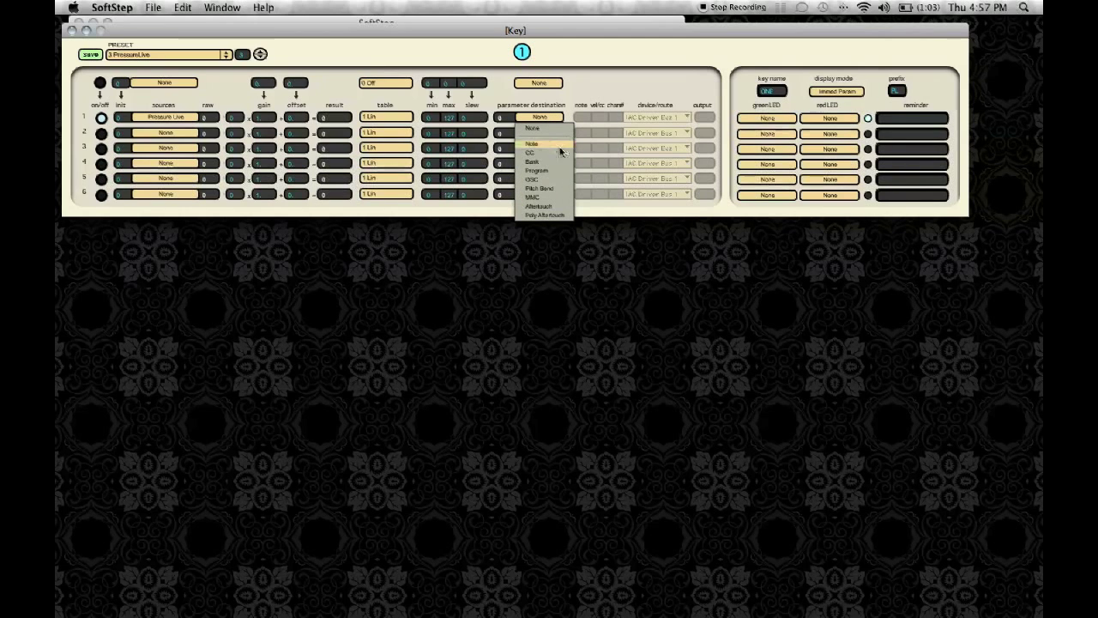
{"action": "mouse_move", "coordinate": [552, 154]}
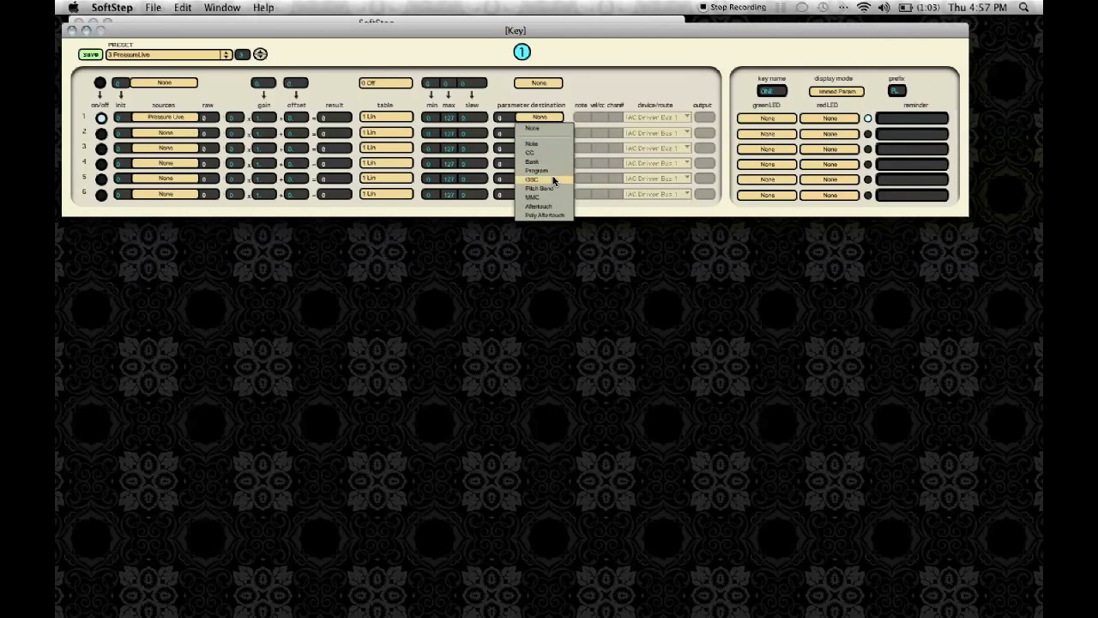
{"action": "mouse_move", "coordinate": [558, 197]}
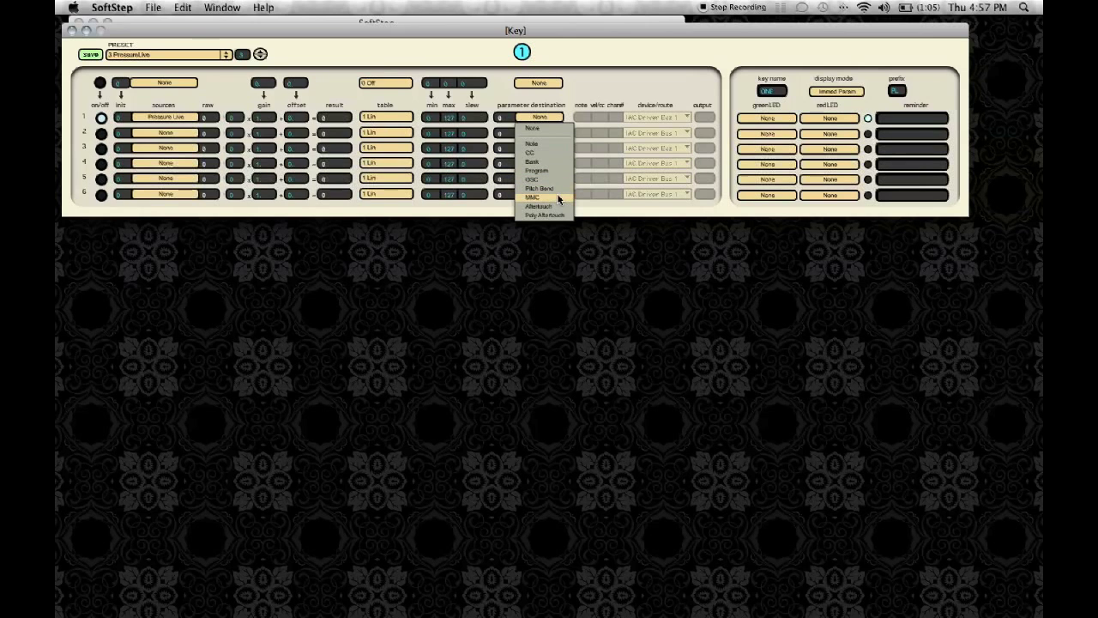
{"action": "mouse_move", "coordinate": [560, 206]}
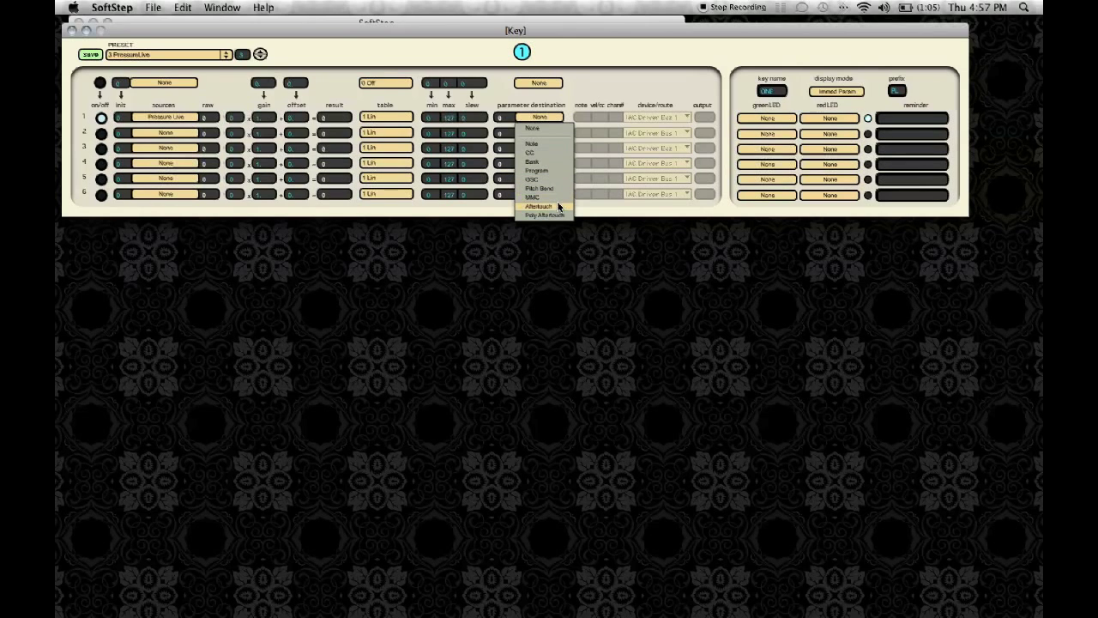
{"action": "mouse_move", "coordinate": [537, 127]}
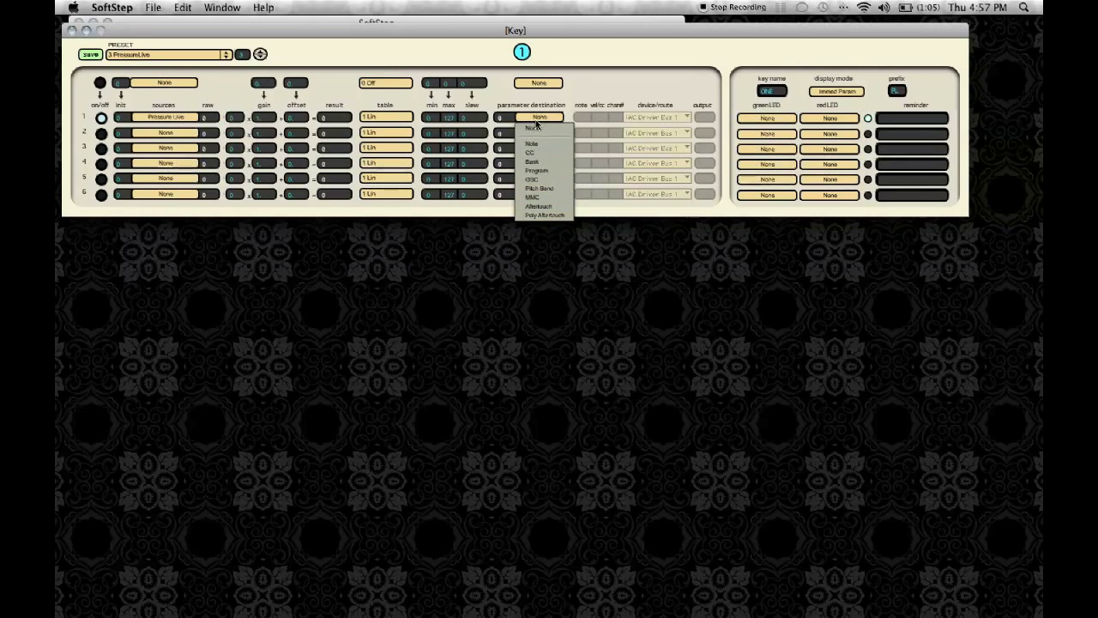
{"action": "mouse_move", "coordinate": [534, 153]}
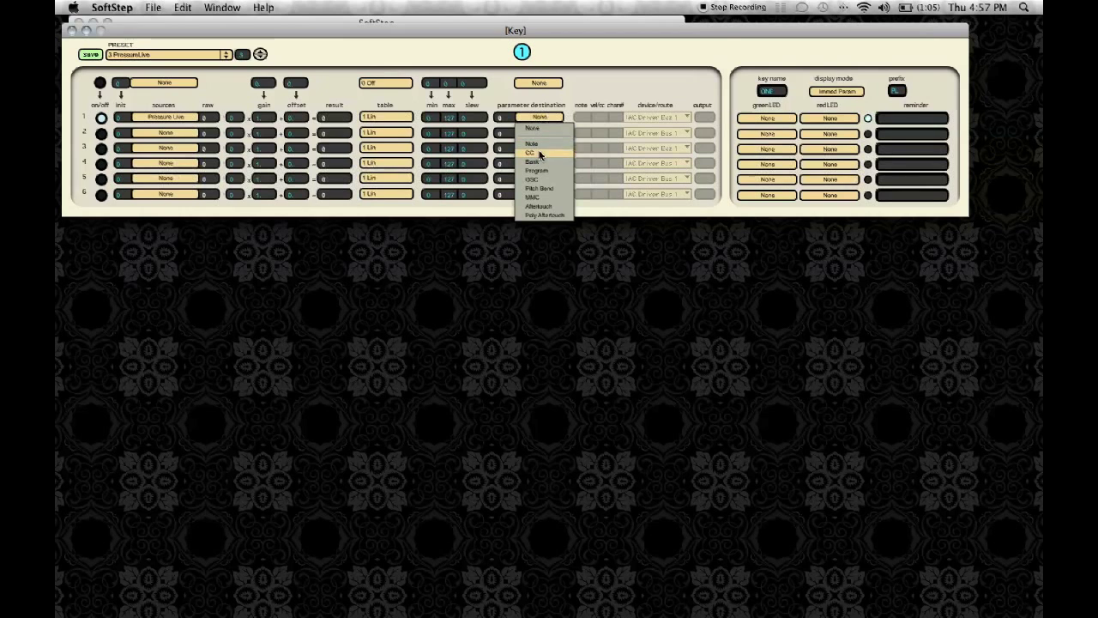
{"action": "left_click", "coordinate": [530, 152]}
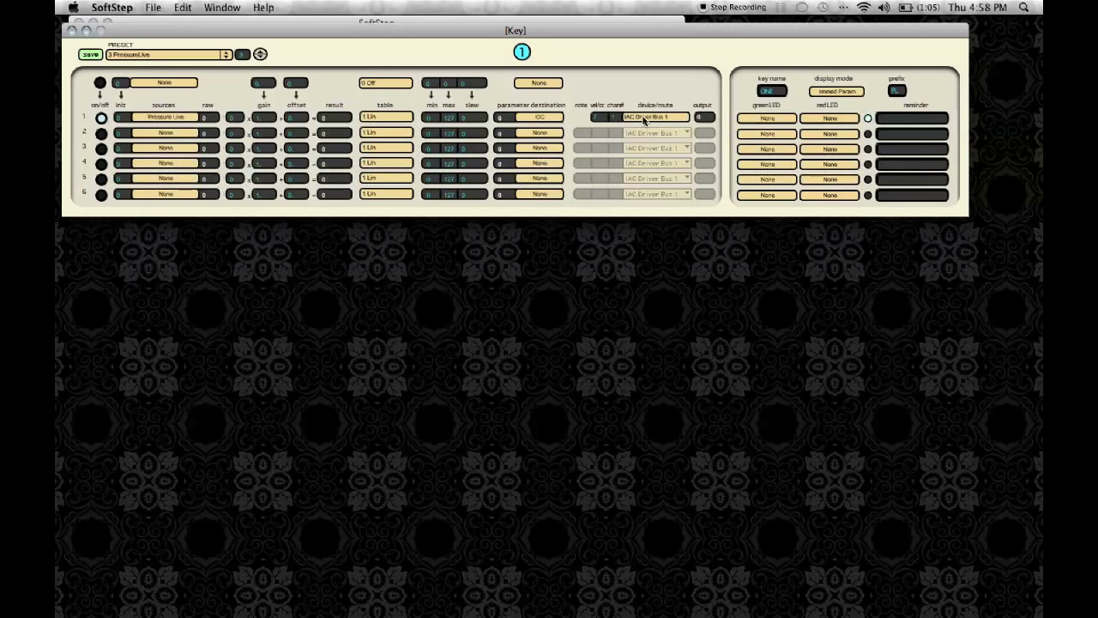
{"action": "mouse_move", "coordinate": [672, 132]}
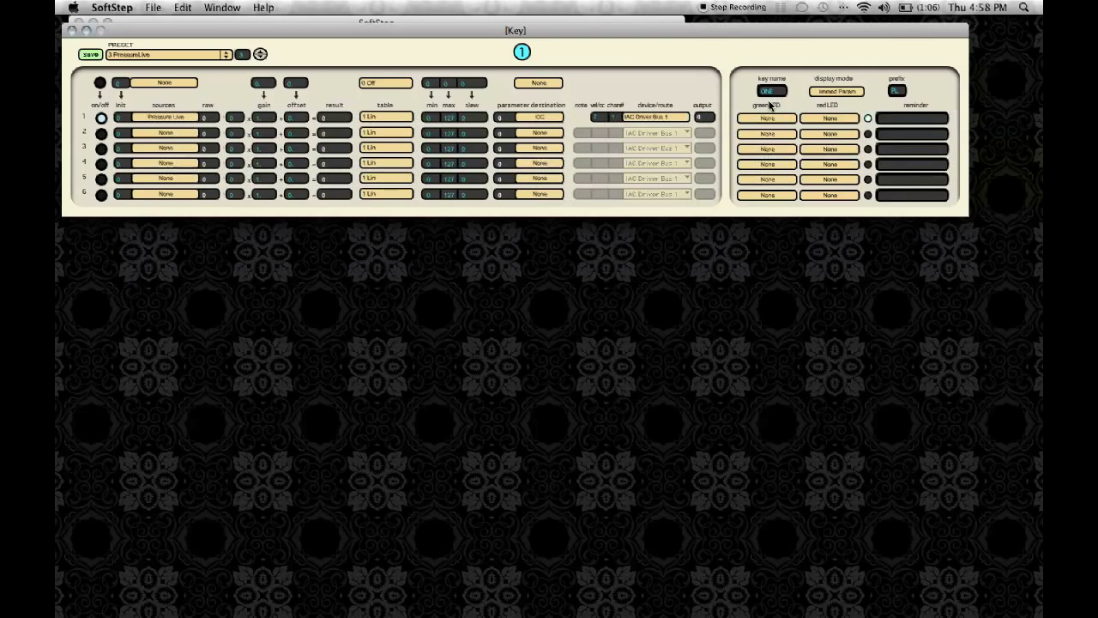
{"action": "left_click", "coordinate": [769, 116]}
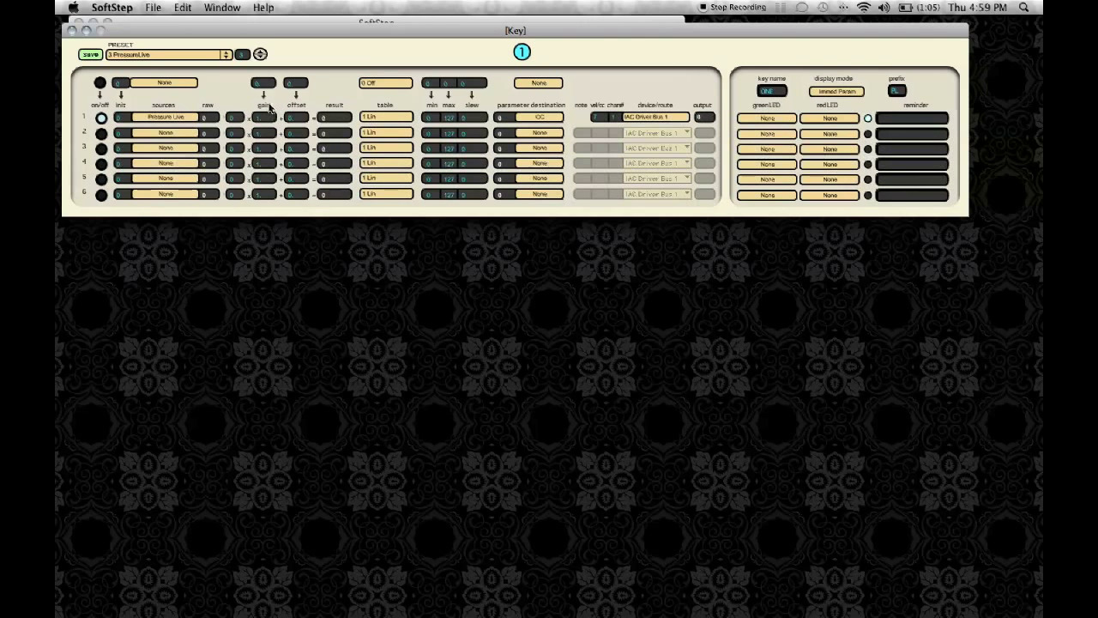
{"action": "mouse_move", "coordinate": [83, 85]}
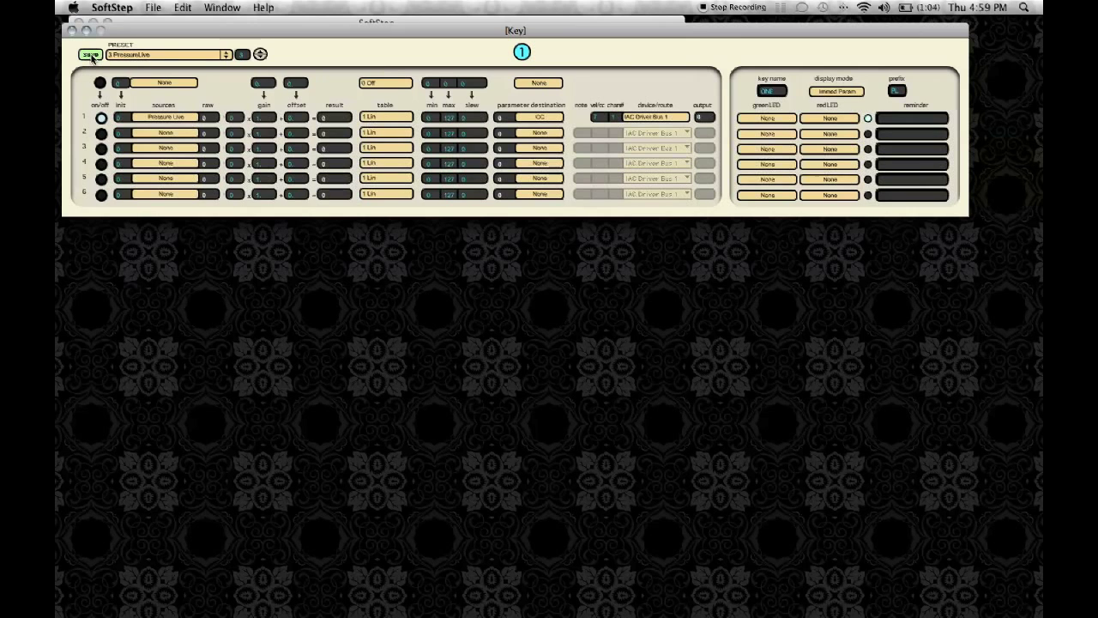
Step: Save the pressure-to-CC key preset under the name PressureLive
{"action": "left_click", "coordinate": [89, 51]}
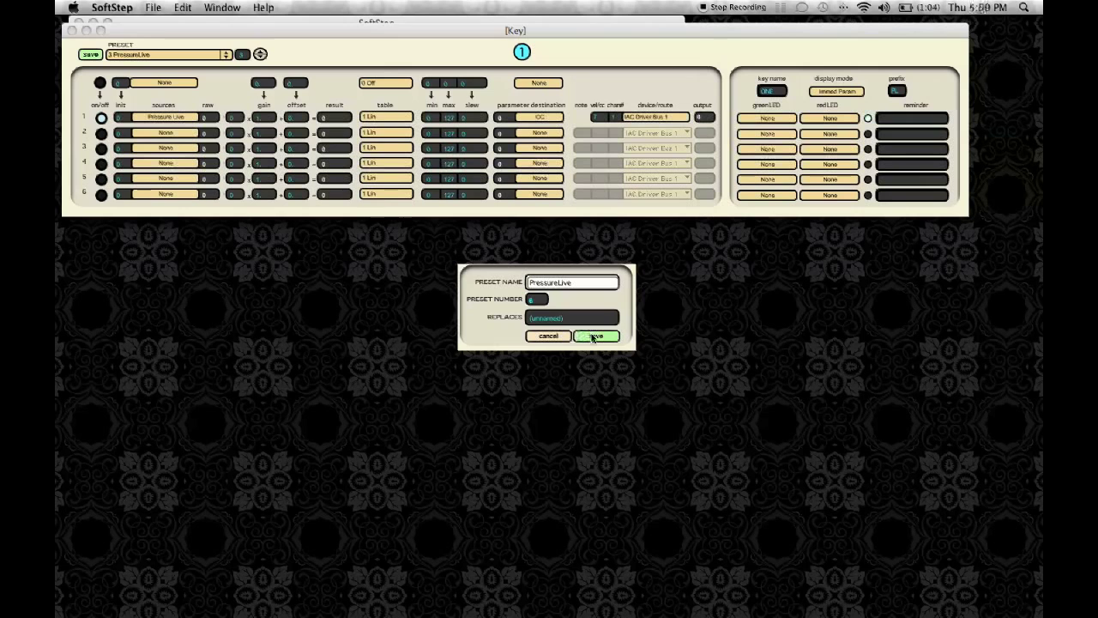
{"action": "left_click", "coordinate": [597, 334]}
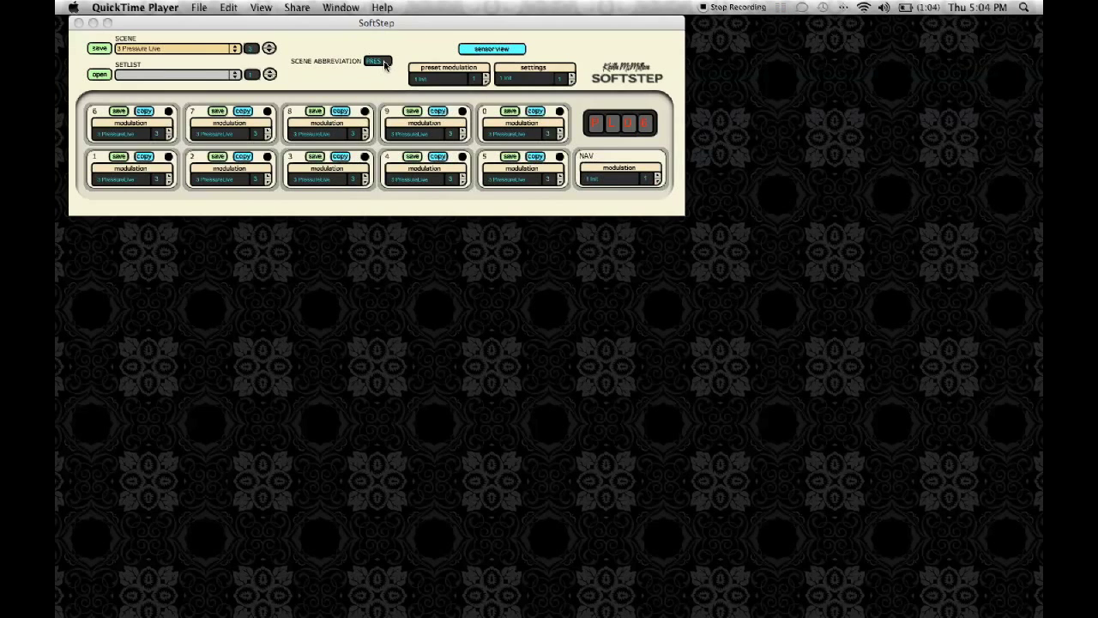
{"action": "mouse_move", "coordinate": [123, 36]}
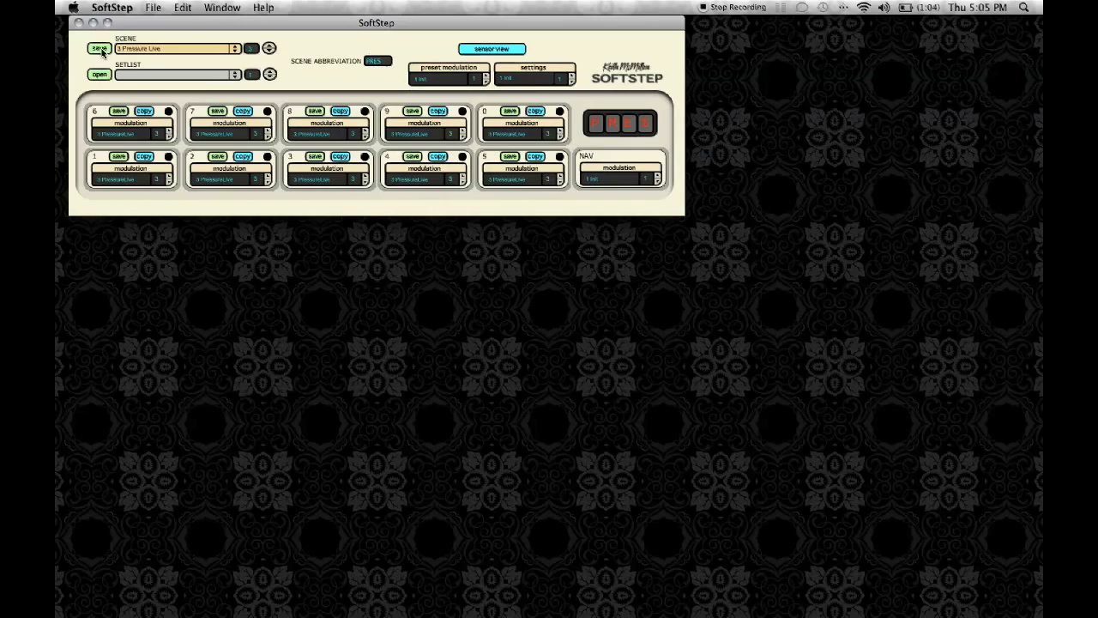
Step: Save the current scene and load the Toggles scene from the dropdown
{"action": "left_click", "coordinate": [96, 50]}
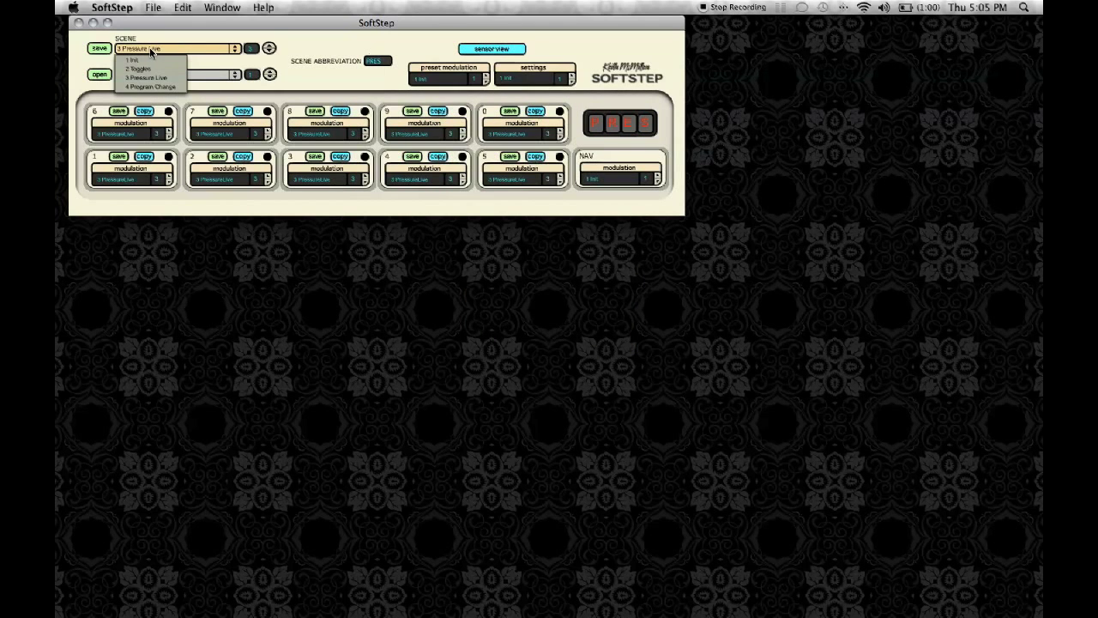
{"action": "mouse_move", "coordinate": [175, 93]}
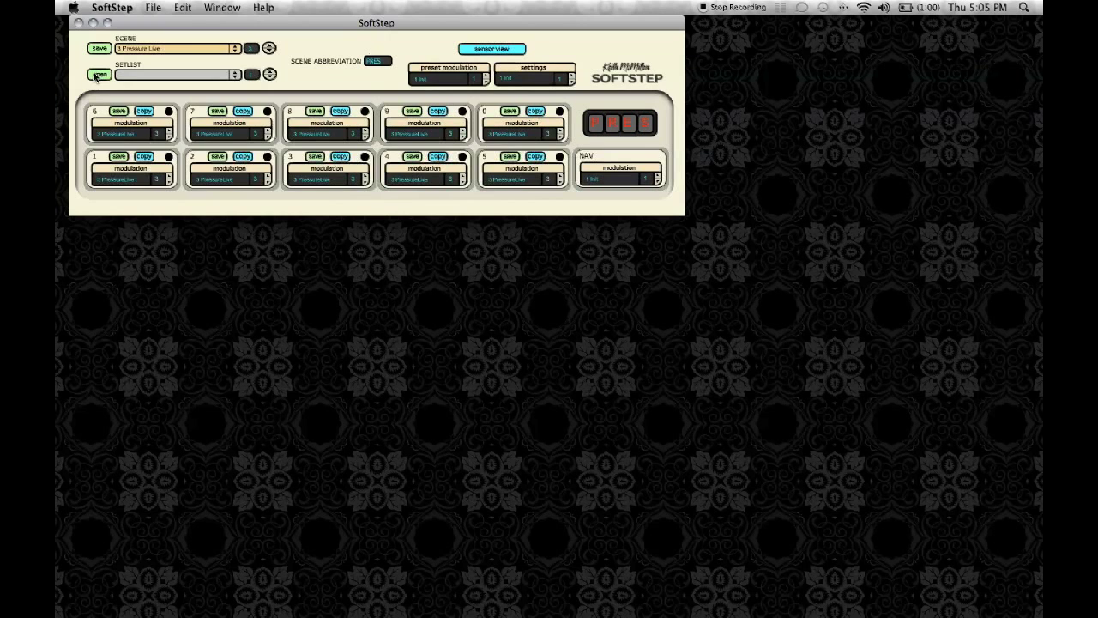
{"action": "left_click", "coordinate": [96, 76]}
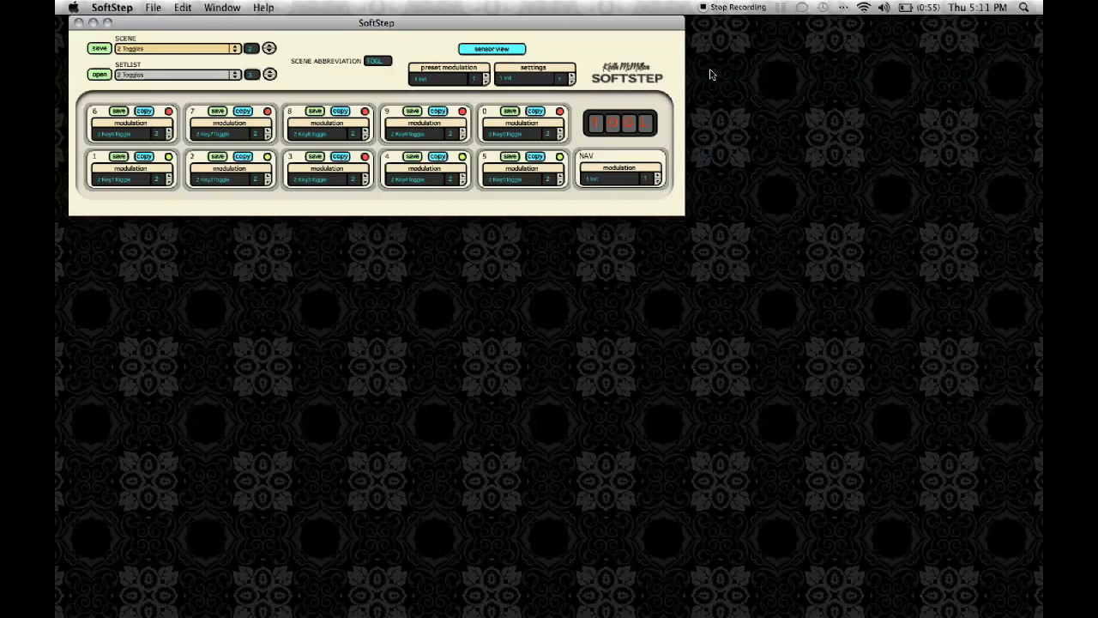
Step: Give the nav pad's first row a Nav Y source and a parameter destination
{"action": "left_click", "coordinate": [621, 168]}
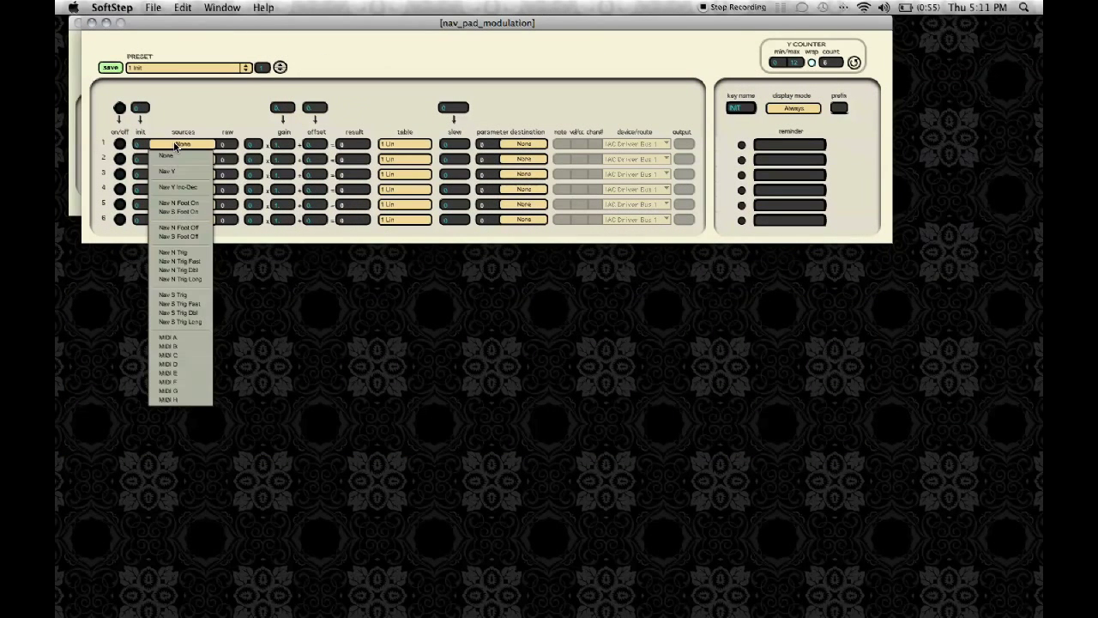
{"action": "mouse_move", "coordinate": [179, 203]}
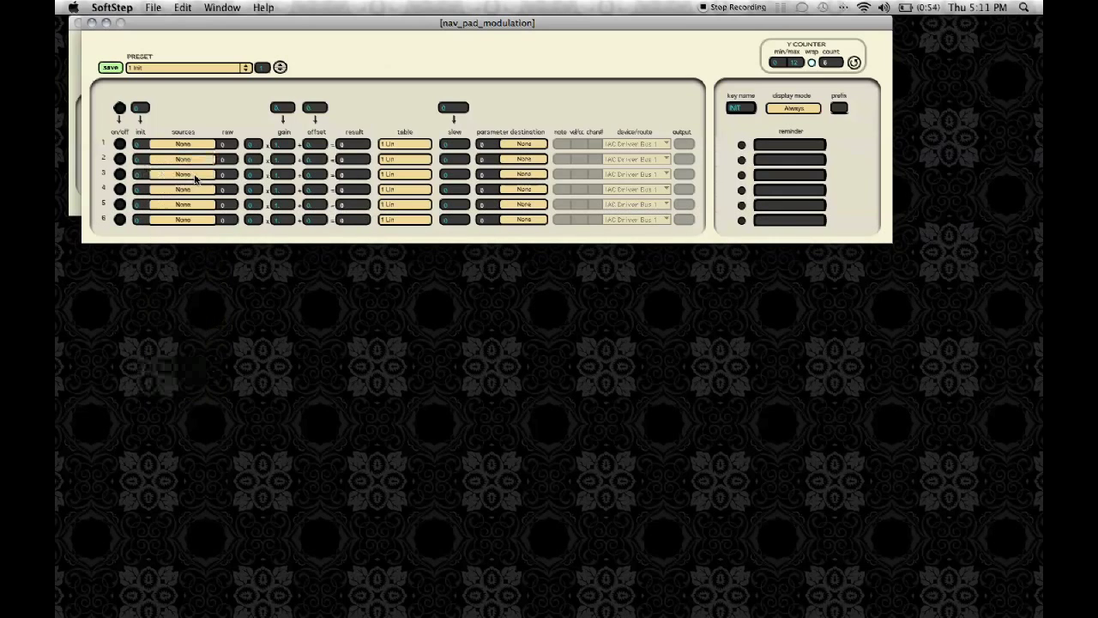
{"action": "left_click", "coordinate": [526, 144]}
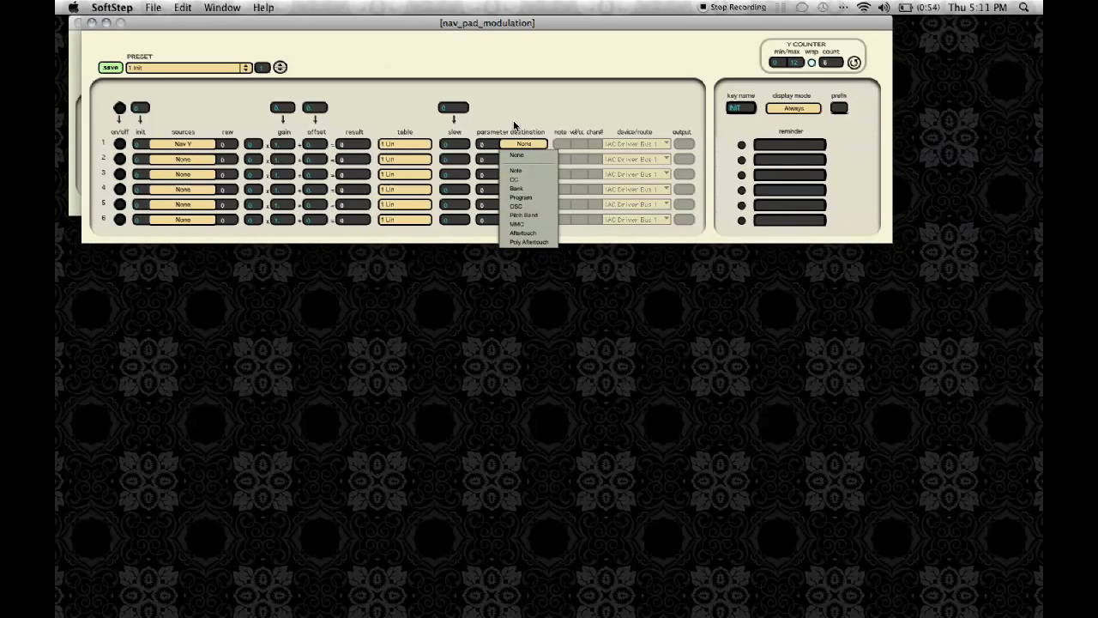
{"action": "mouse_move", "coordinate": [544, 231]}
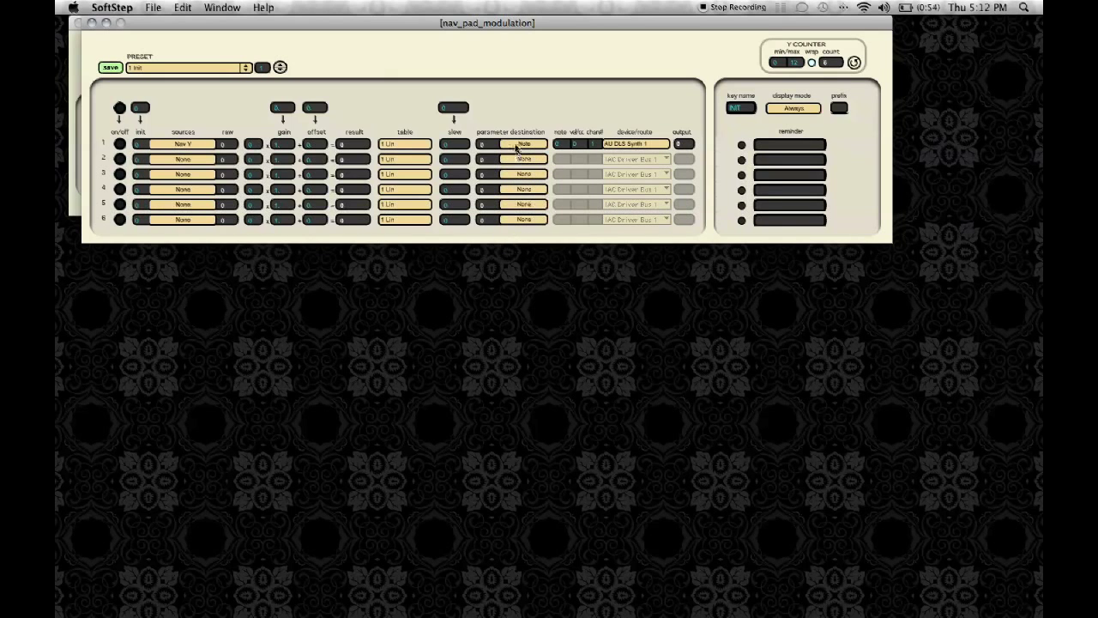
{"action": "mouse_move", "coordinate": [92, 27]}
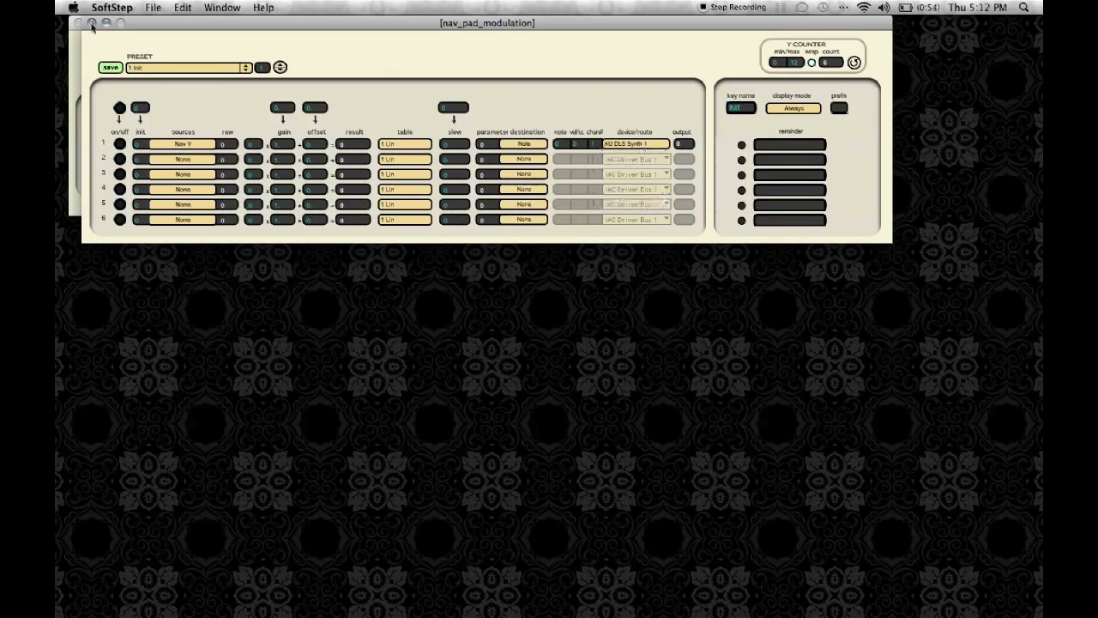